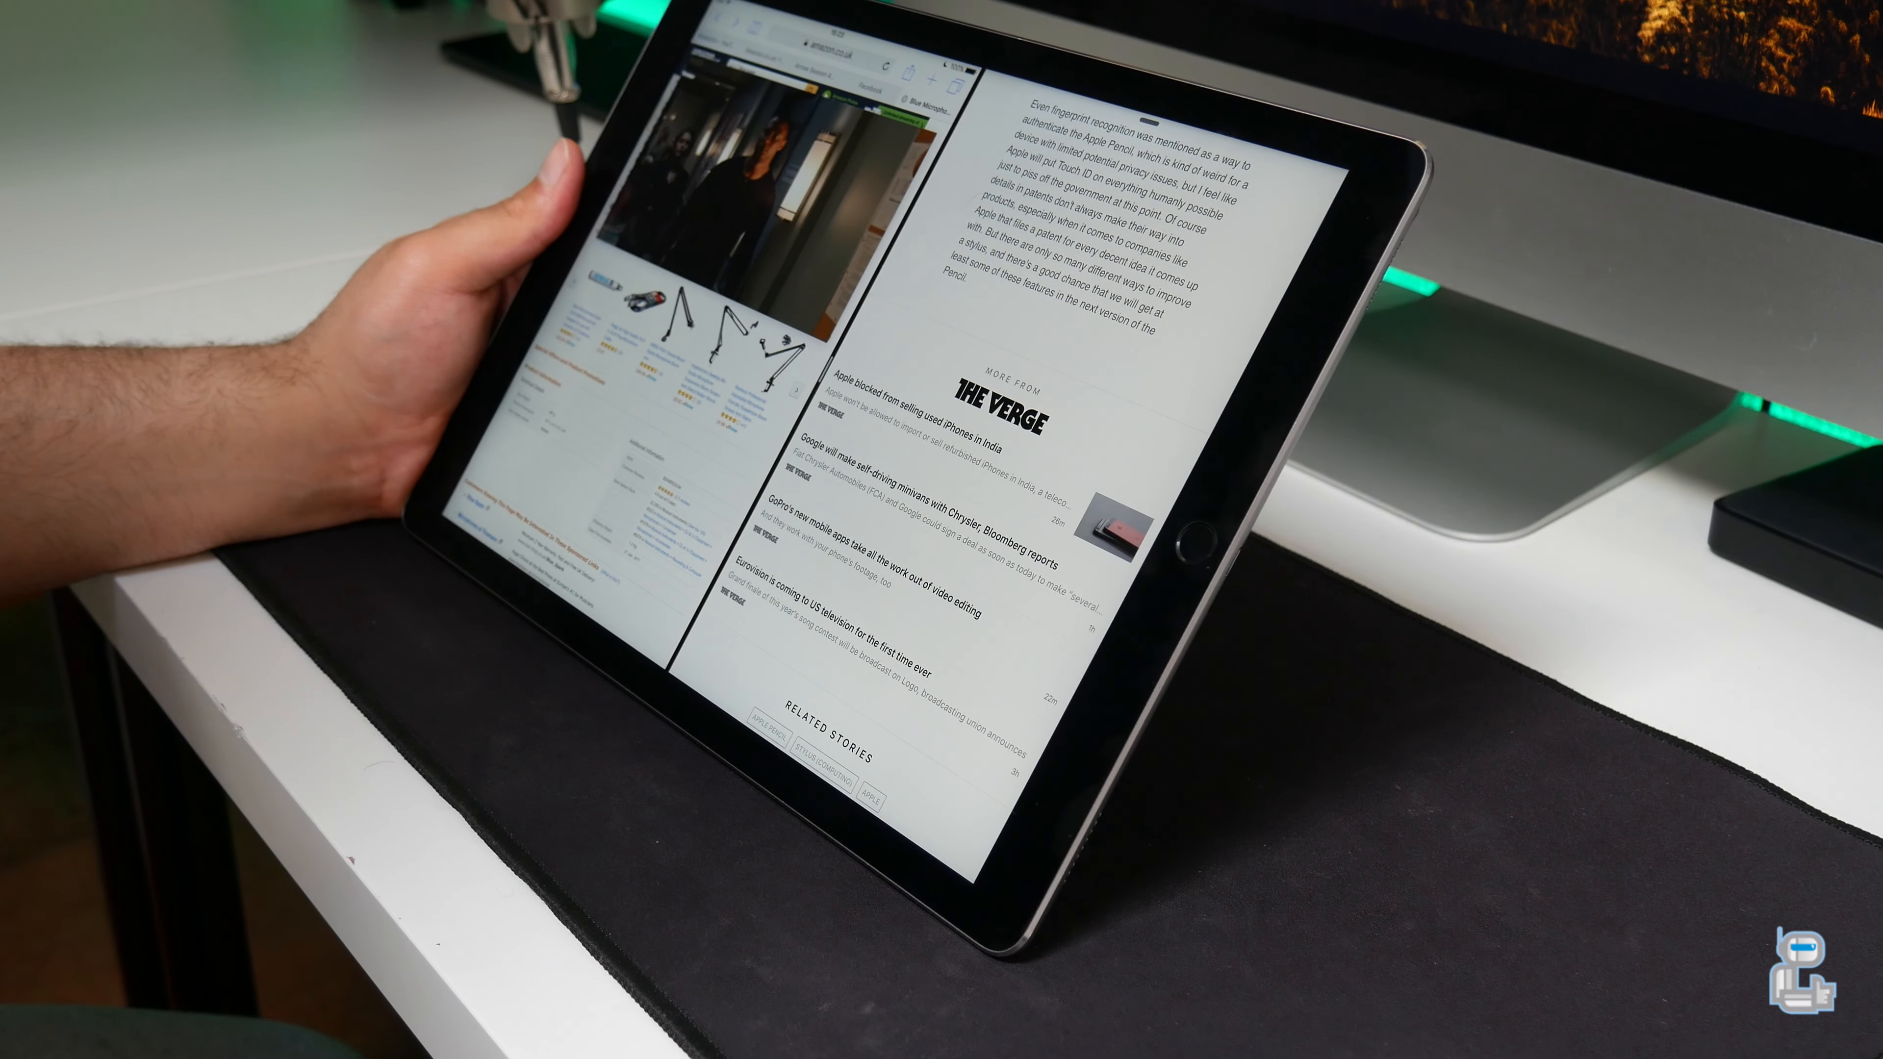
Launch Microsoft Word in the right Split View pane beside Amazon in Safari.
{"action": "scroll", "scroll_direction": "down", "scroll_amount": 3}
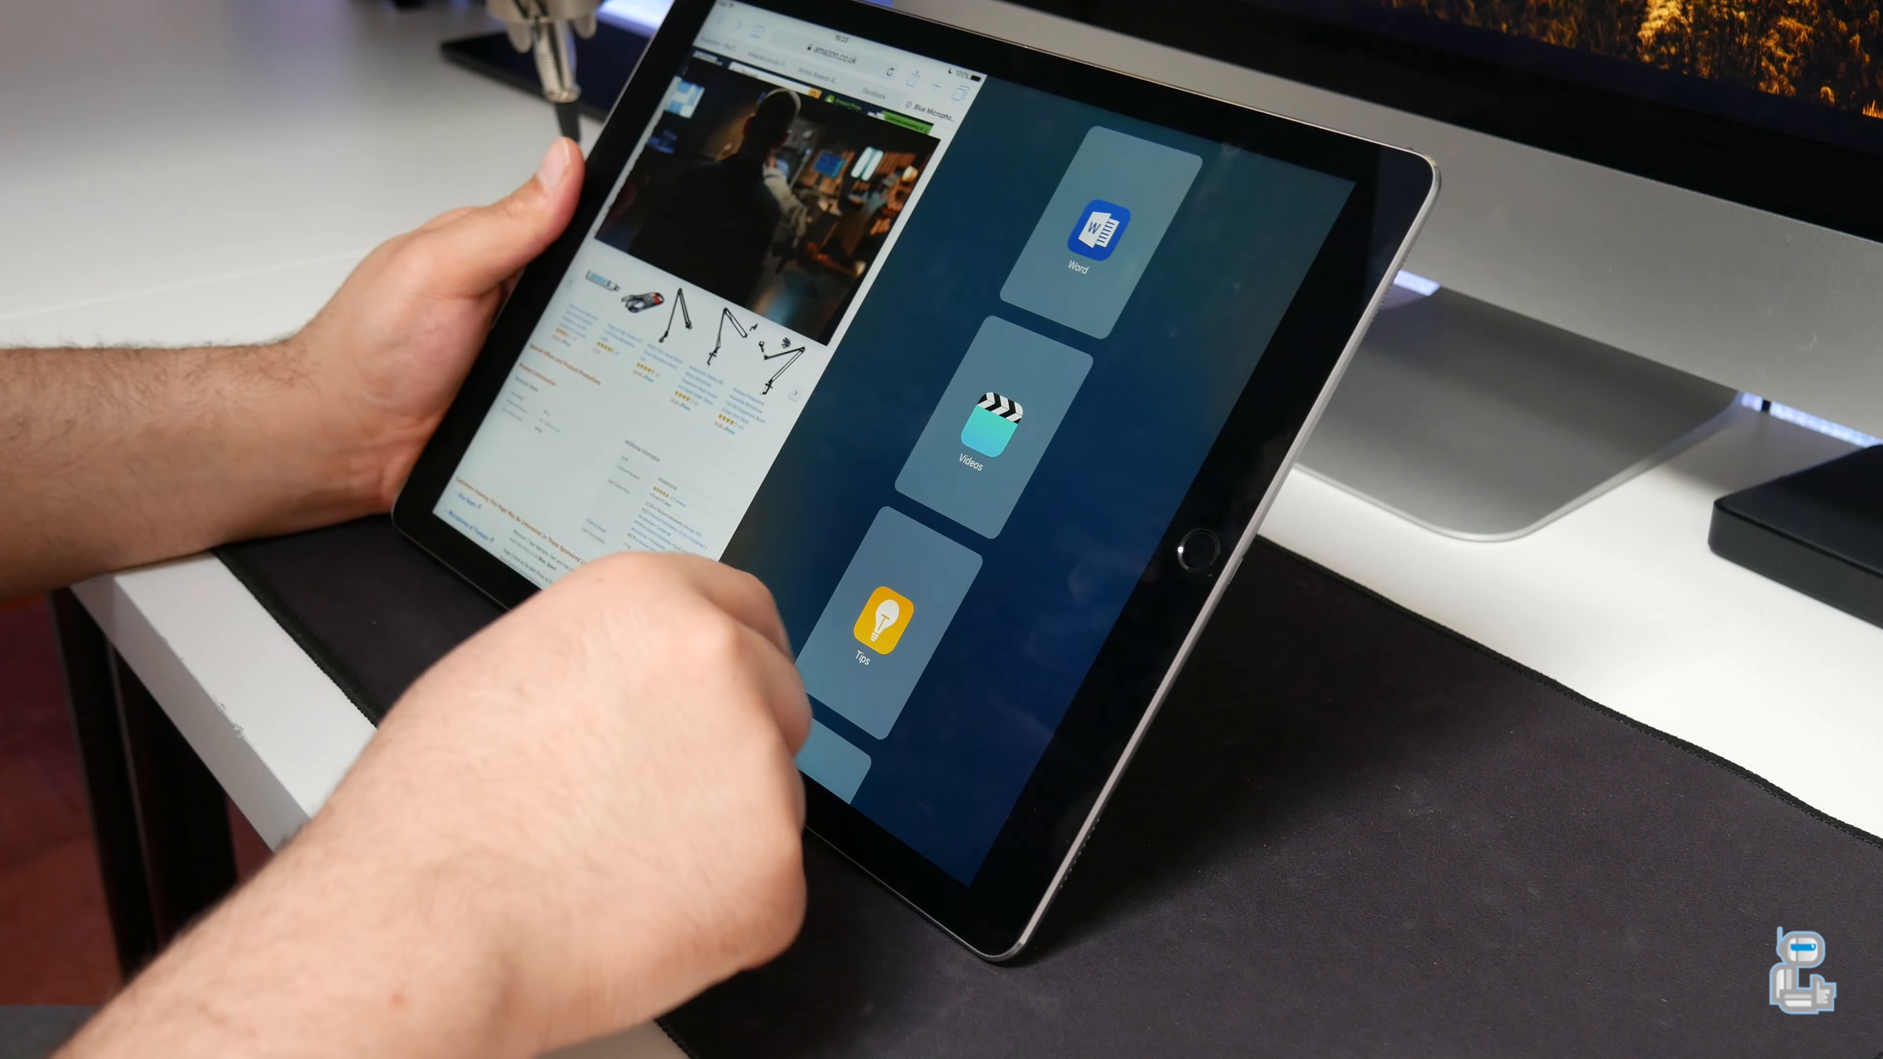
{"action": "left_click", "coordinate": [1077, 229]}
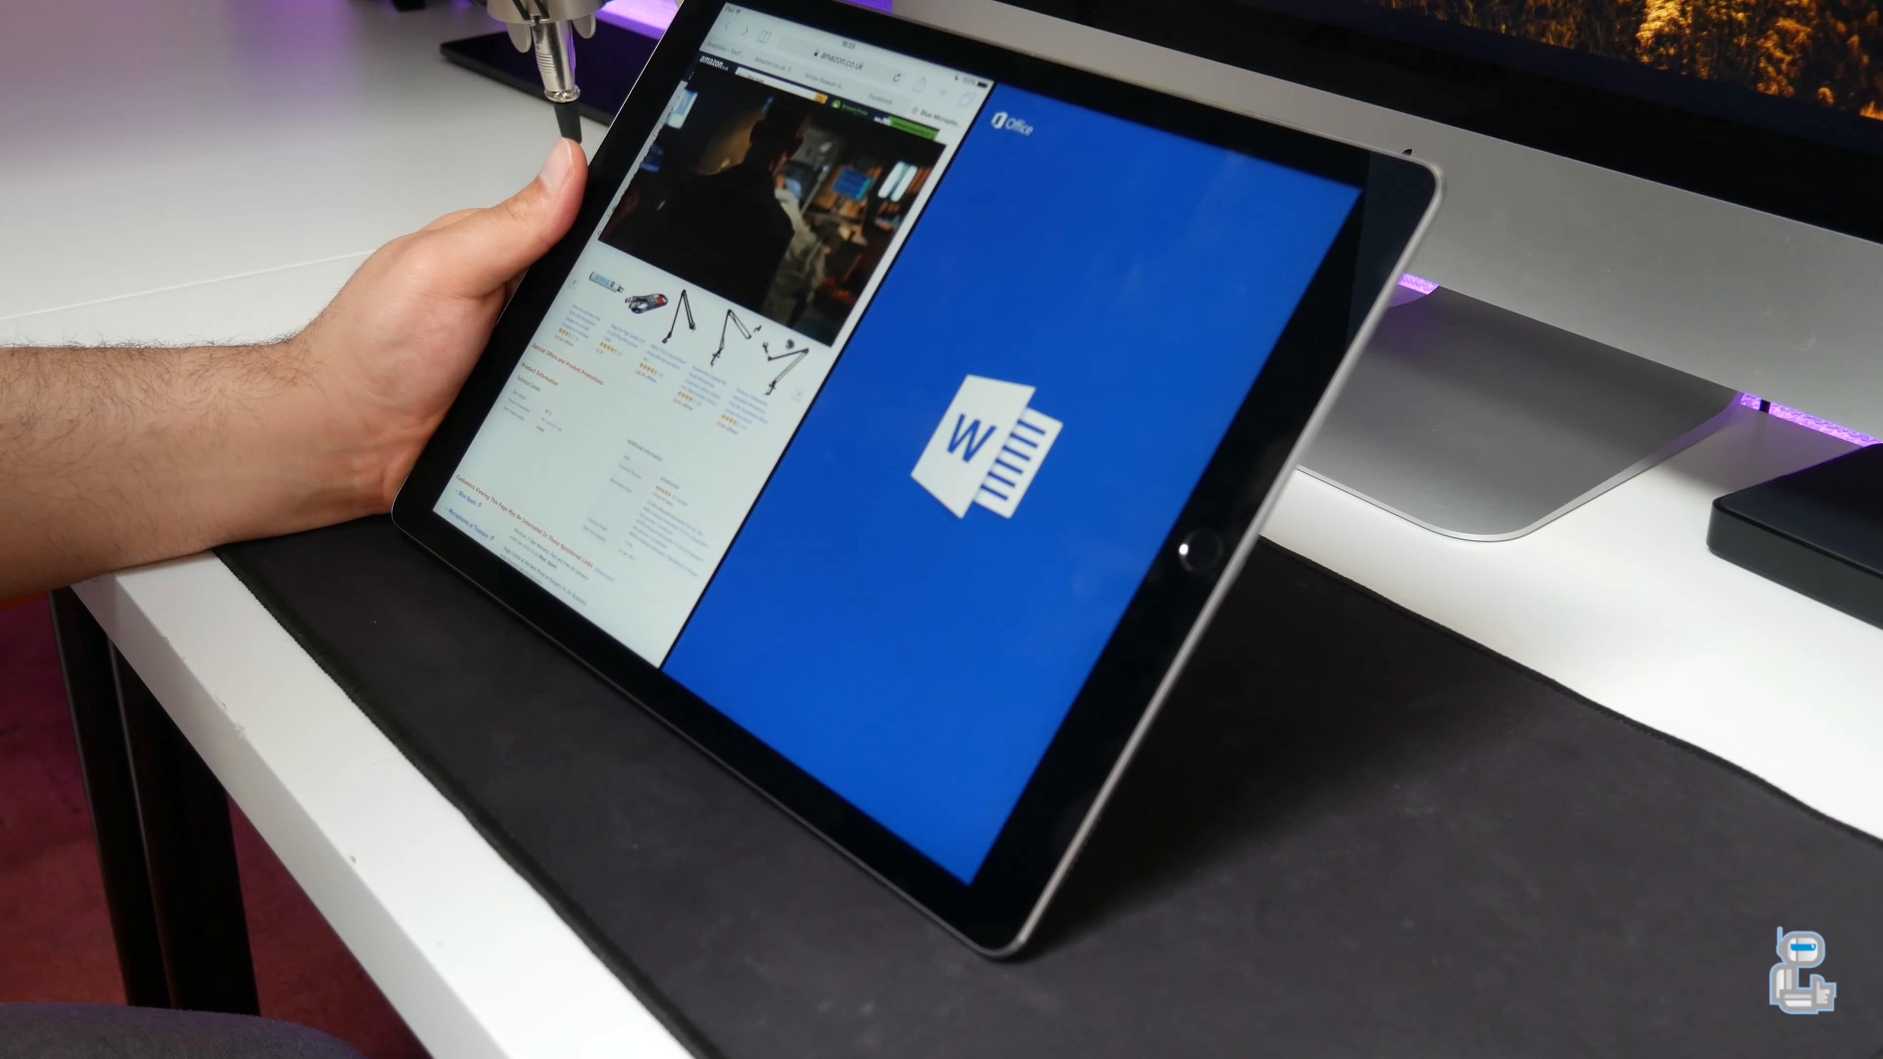